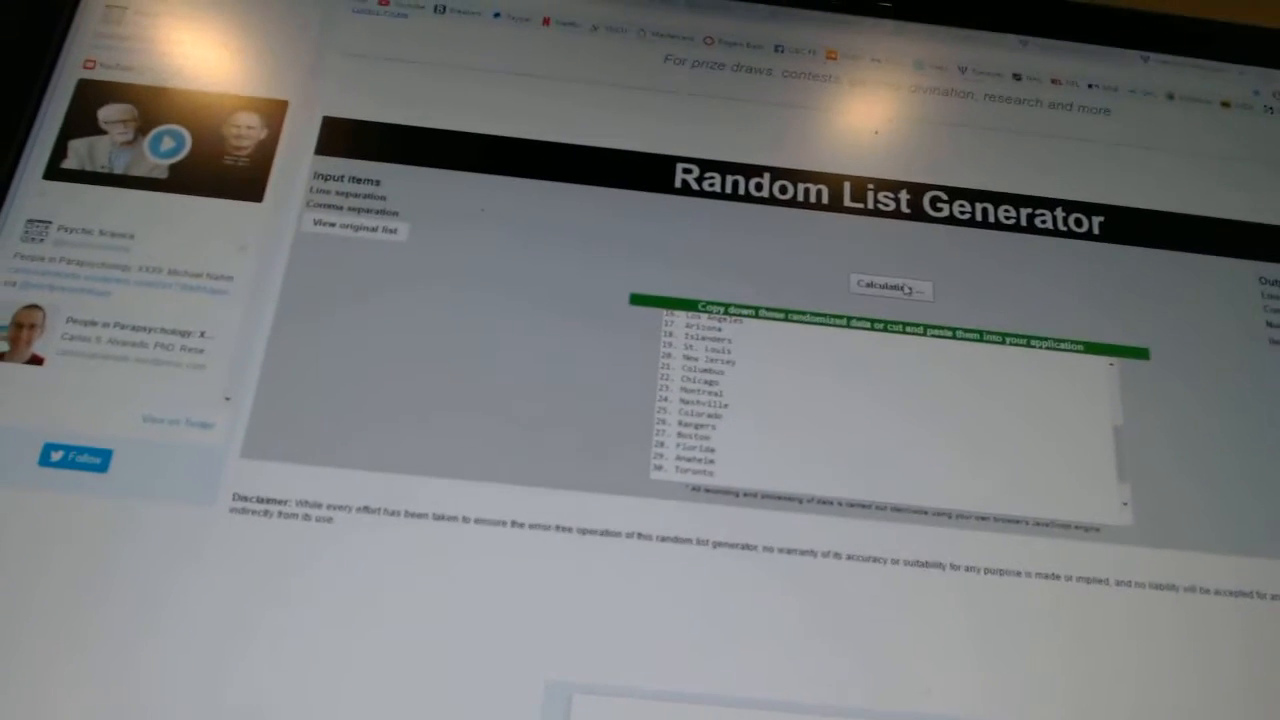
# Randomize the list so the city team names appear in a new shuffled order
pyautogui.click(888, 288)
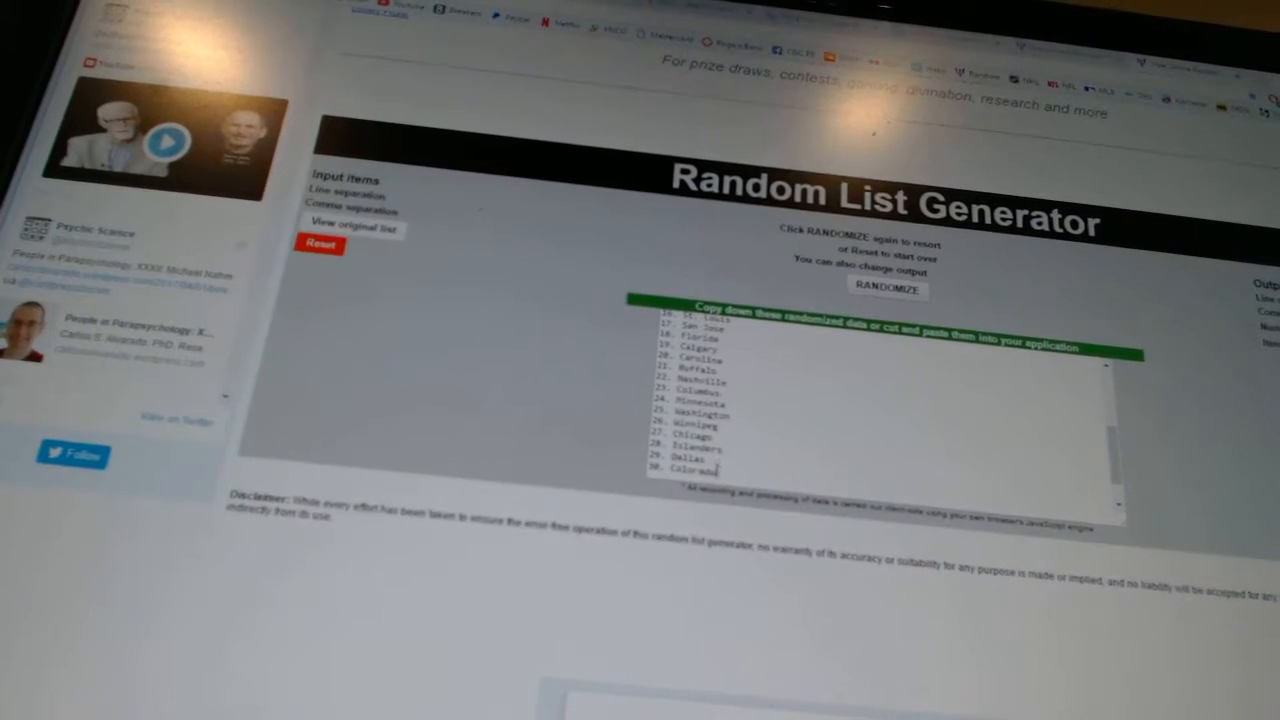